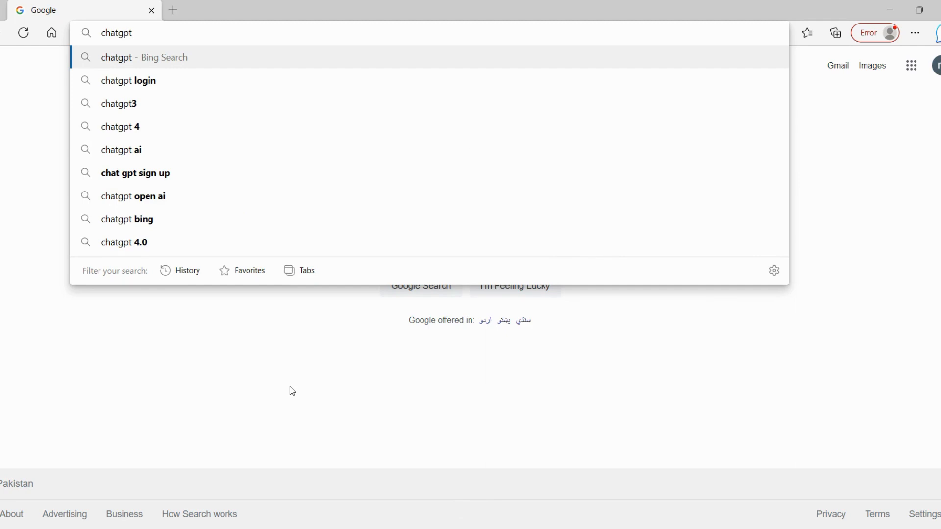
Search Bing for 'chatgpt' and bring up its search suggestions.
click(144, 56)
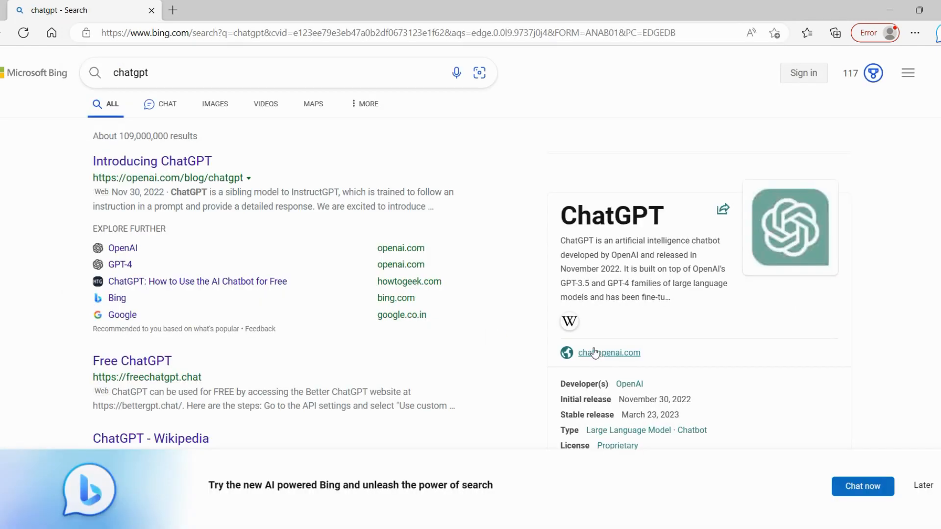
click(228, 72)
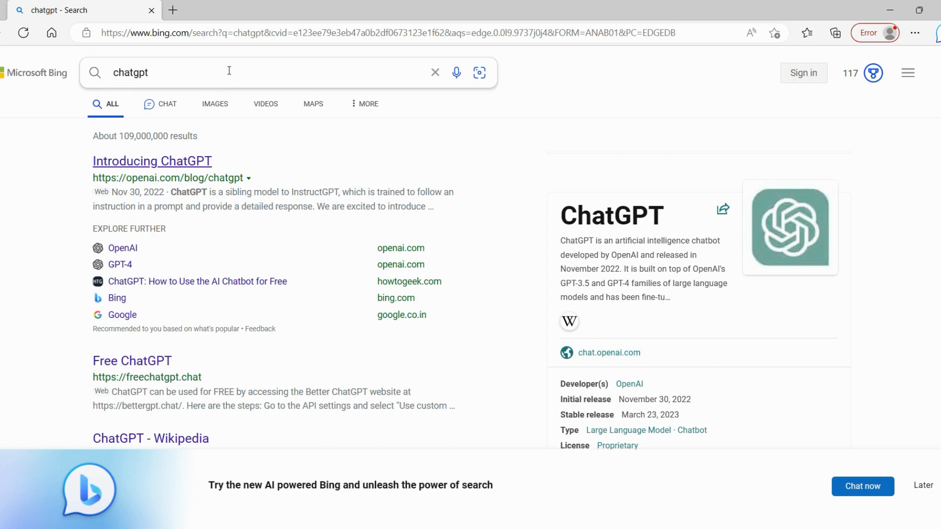
click(228, 72)
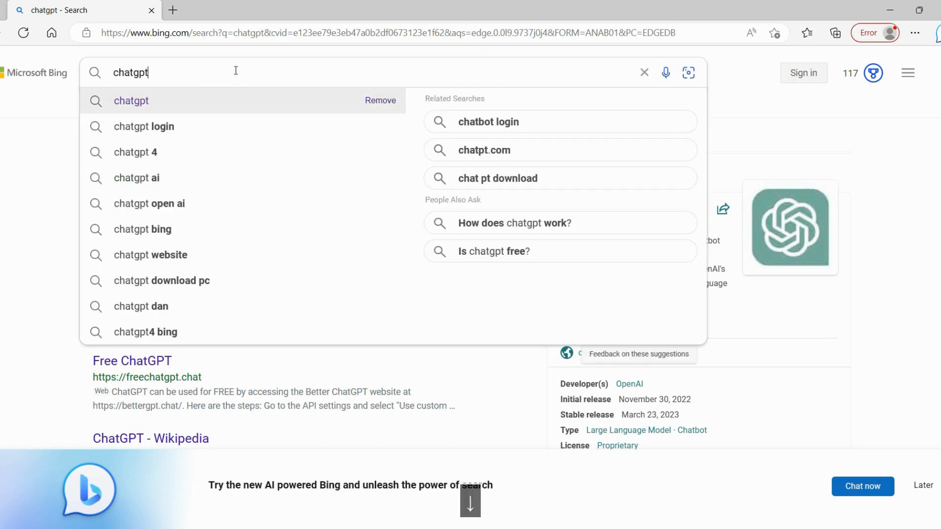
Search Bing for 'chatgpt login' and follow the ChatGPT result to chat.openai.com.
click(144, 126)
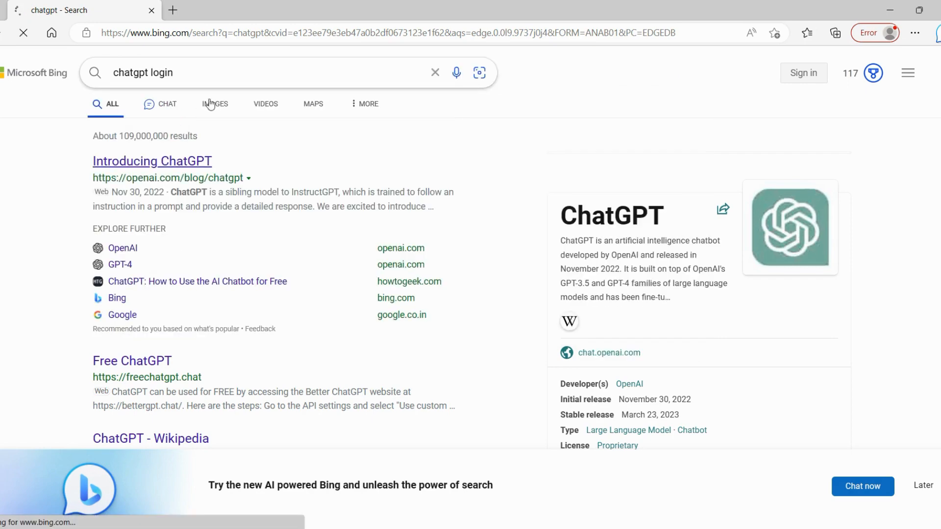
key(Enter)
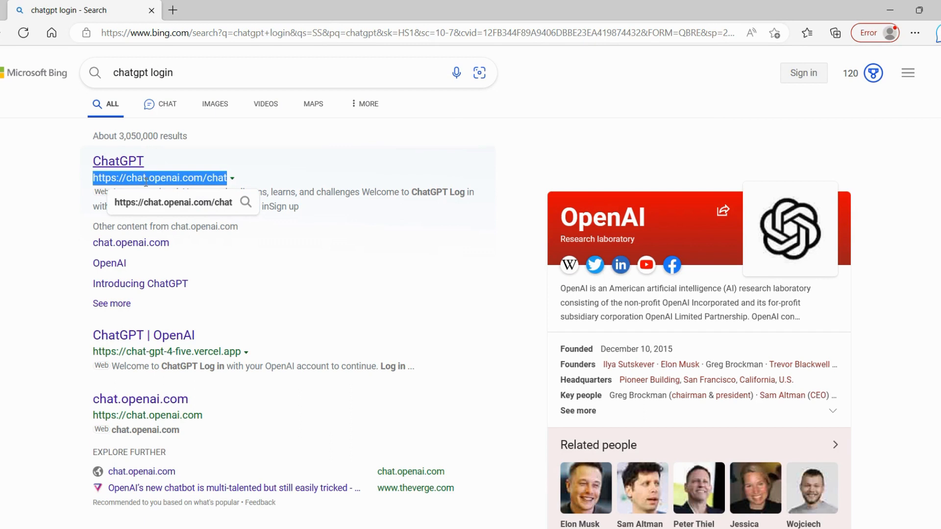
click(118, 160)
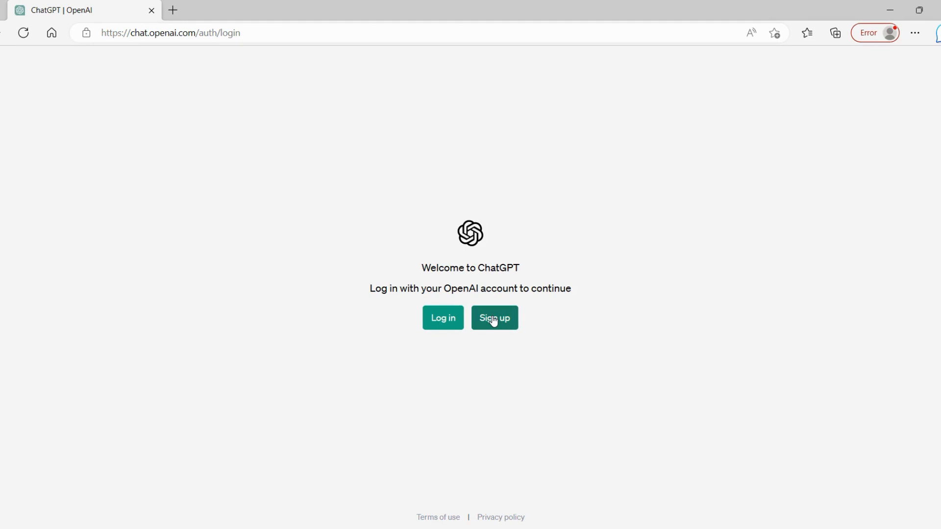
Choose Sign up on the ChatGPT welcome page to reach 'Create your account'.
click(495, 318)
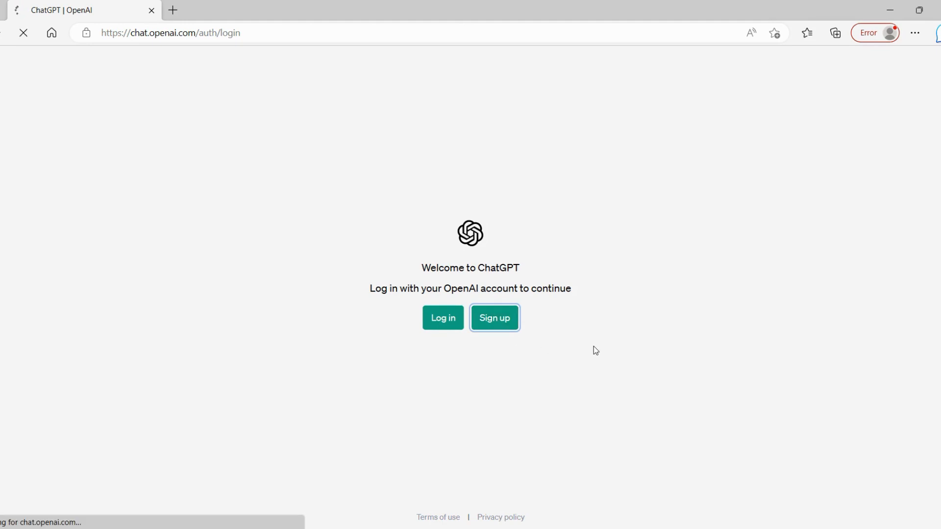
click(495, 318)
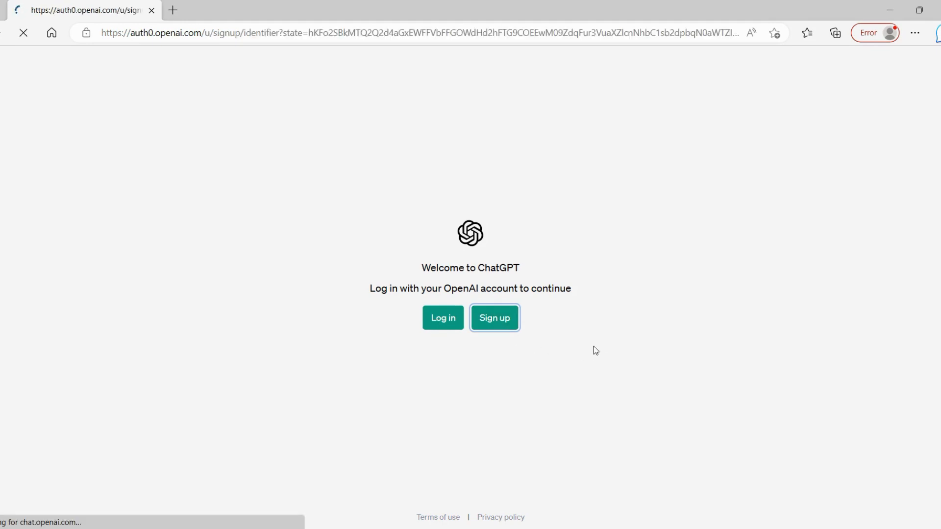
click(495, 318)
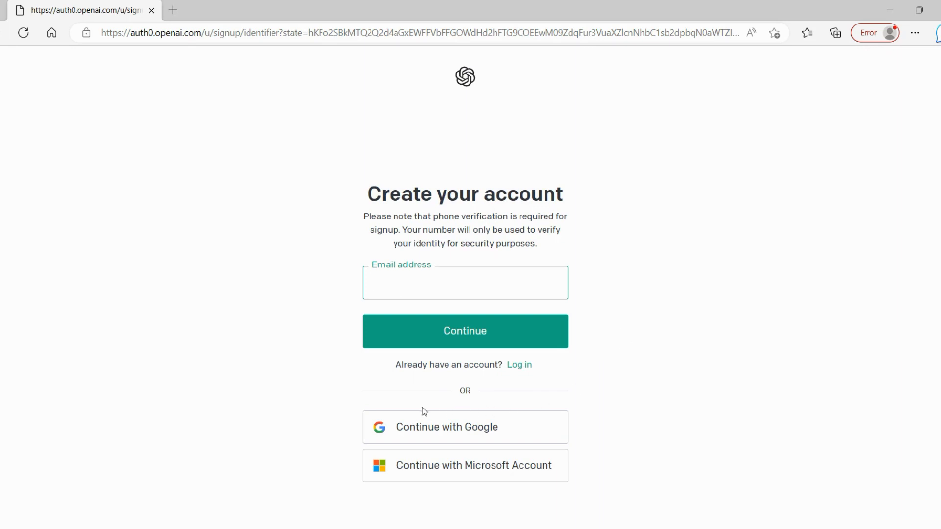
mouse_move(440, 437)
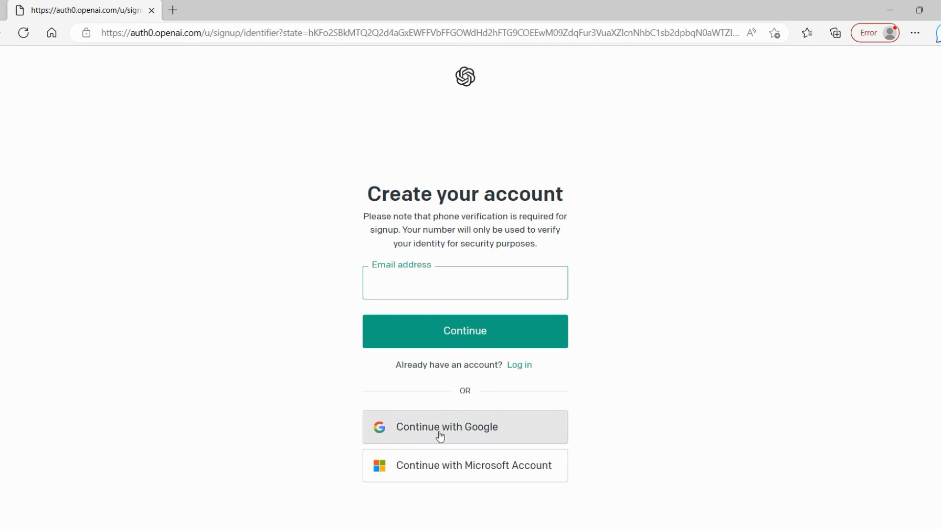
mouse_move(418, 435)
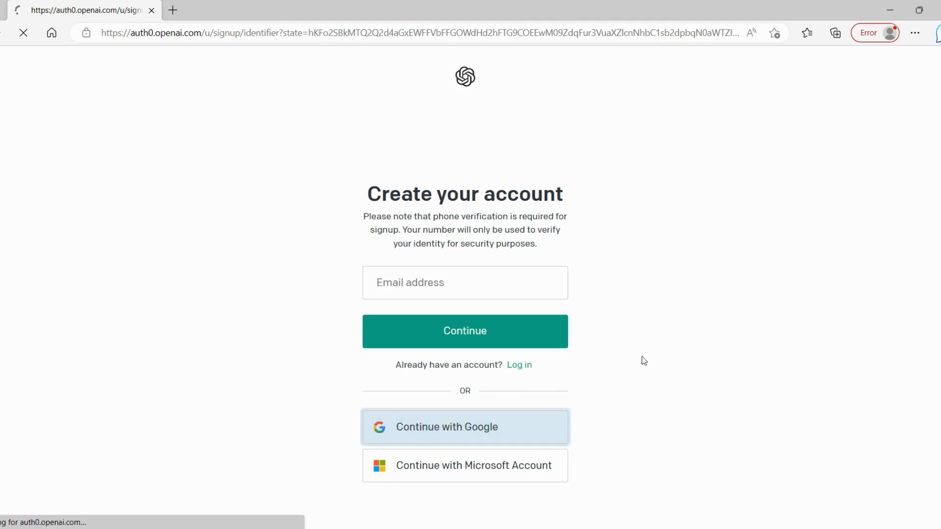
Continue with Google and pick the Google account to finish the sign-up.
click(465, 427)
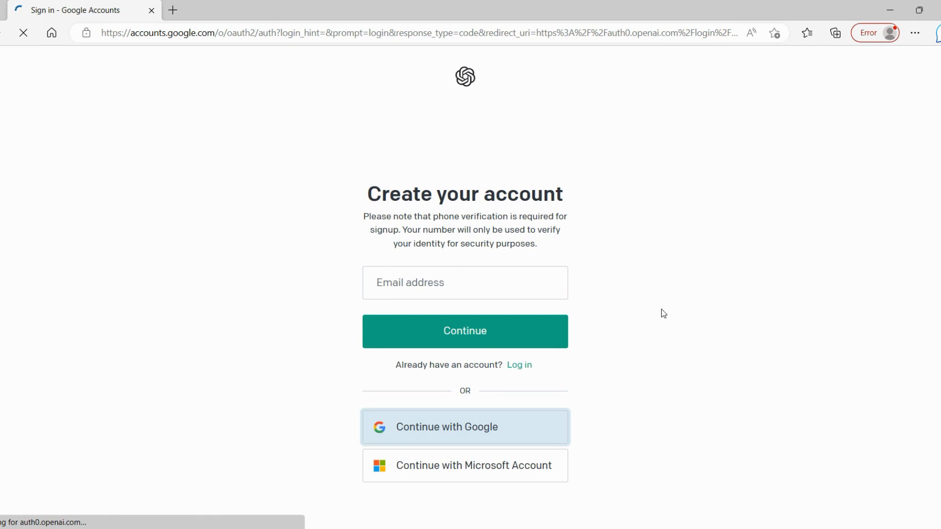
click(465, 427)
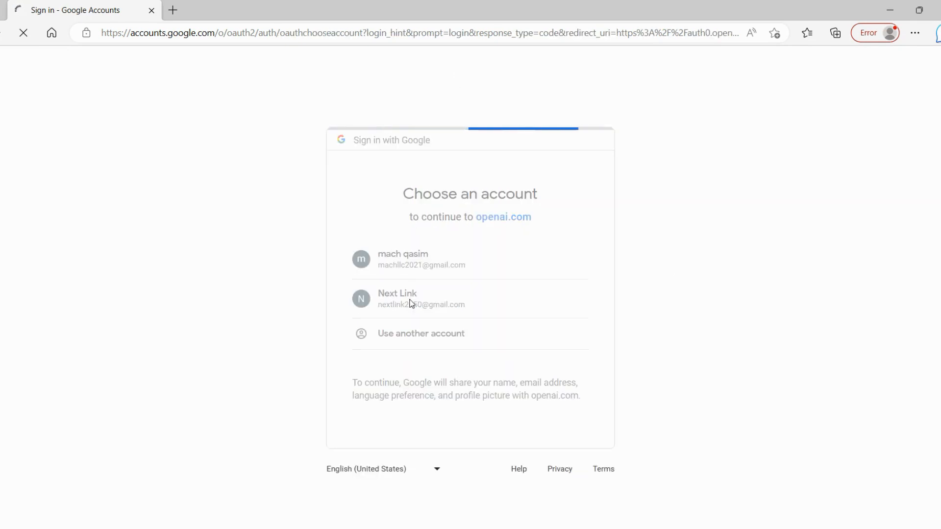
click(410, 299)
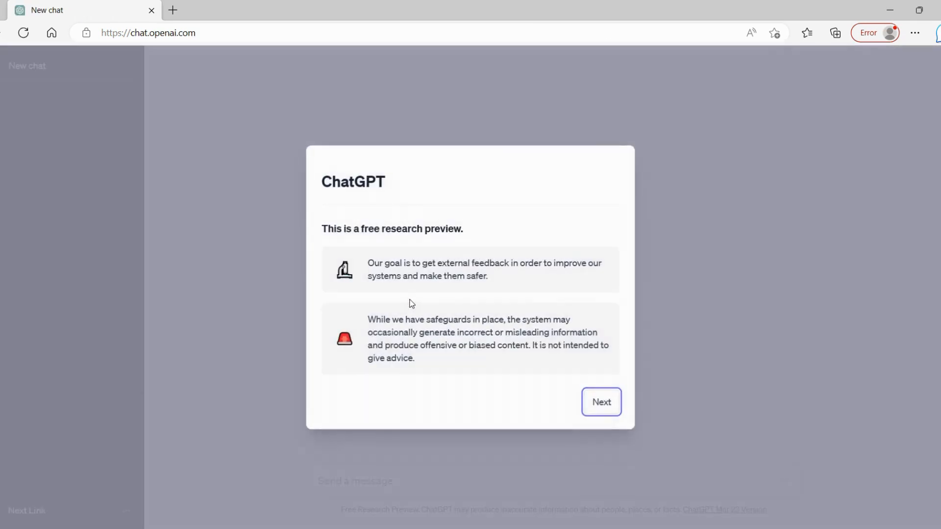